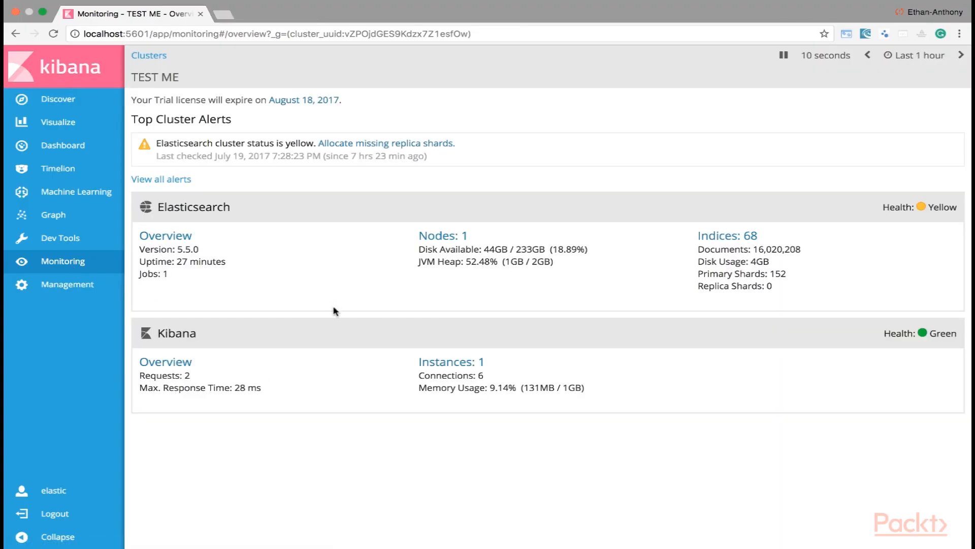
mouse_move(193, 203)
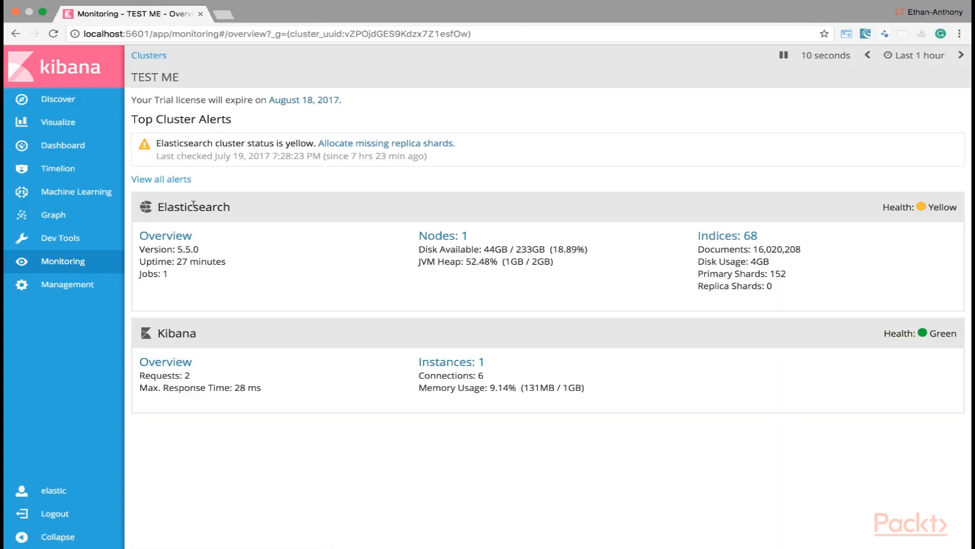
mouse_move(331, 230)
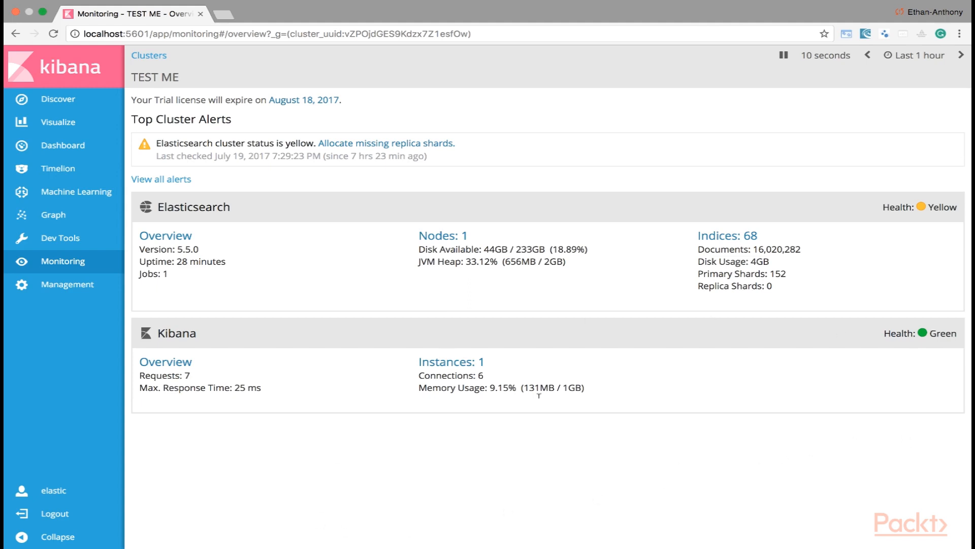
Go to the Elasticsearch overview page for the TEST ME cluster.
click(165, 234)
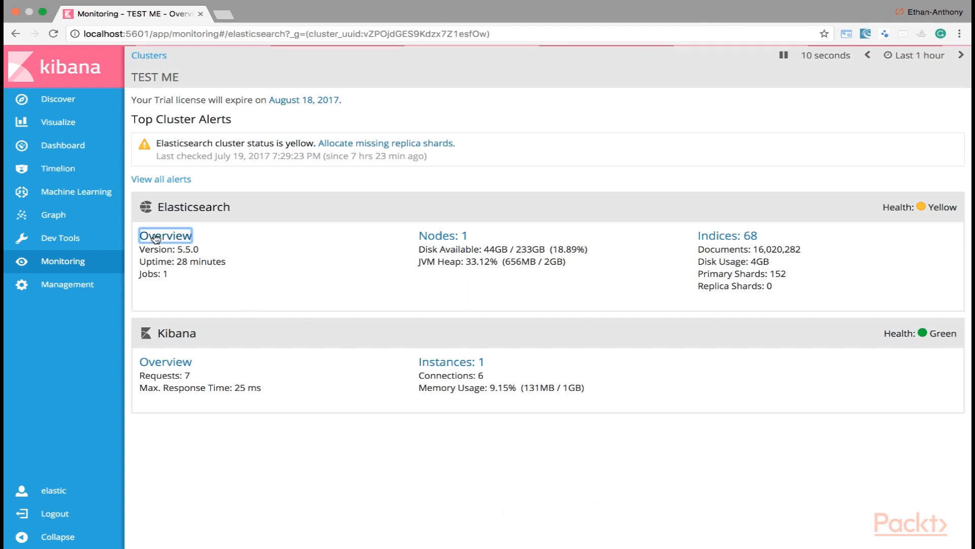
Load the Elasticsearch overview with search and indexing rate and latency charts.
click(166, 235)
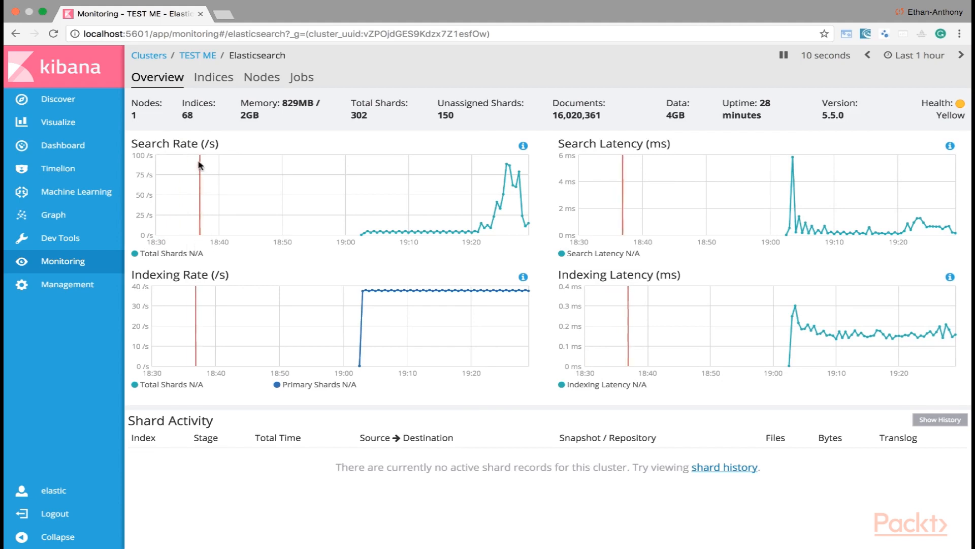
mouse_move(291, 144)
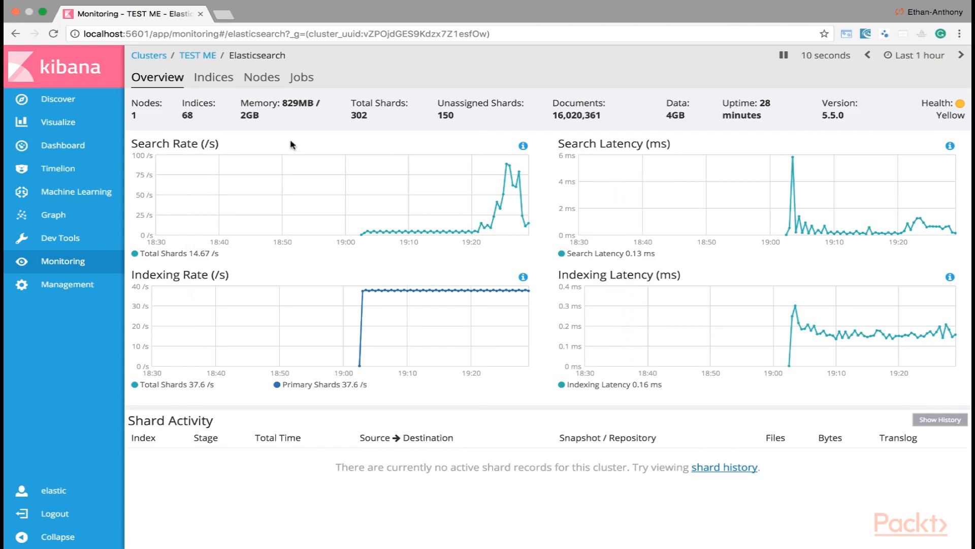
mouse_move(306, 282)
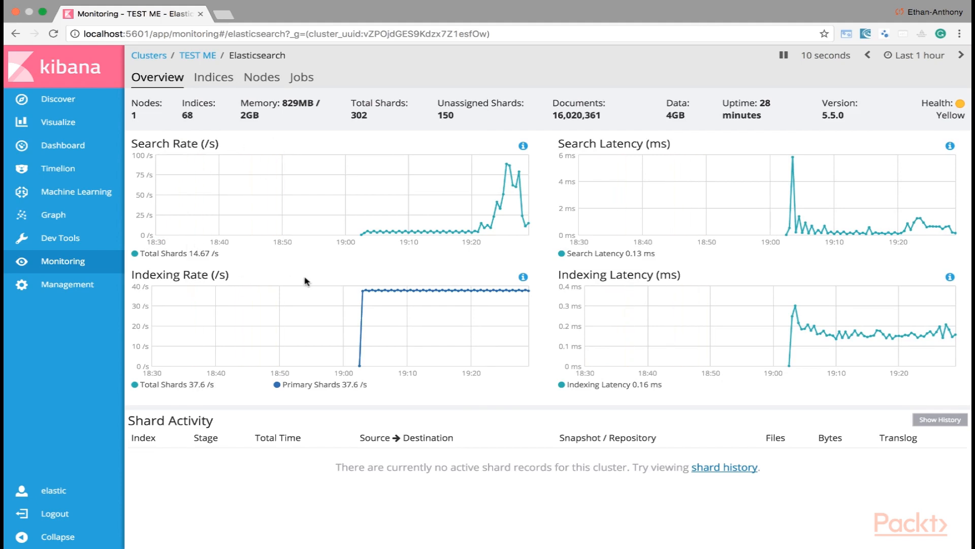
mouse_move(623, 163)
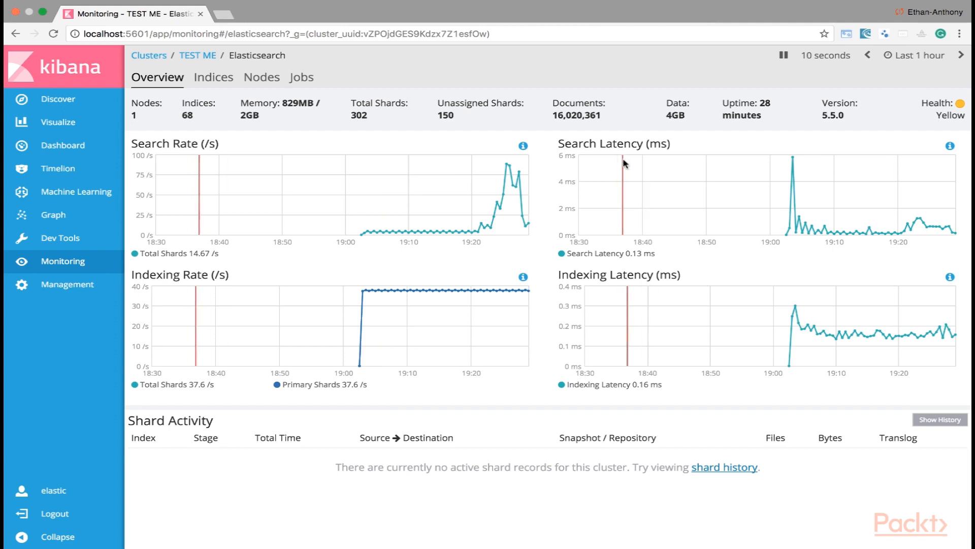
mouse_move(736, 174)
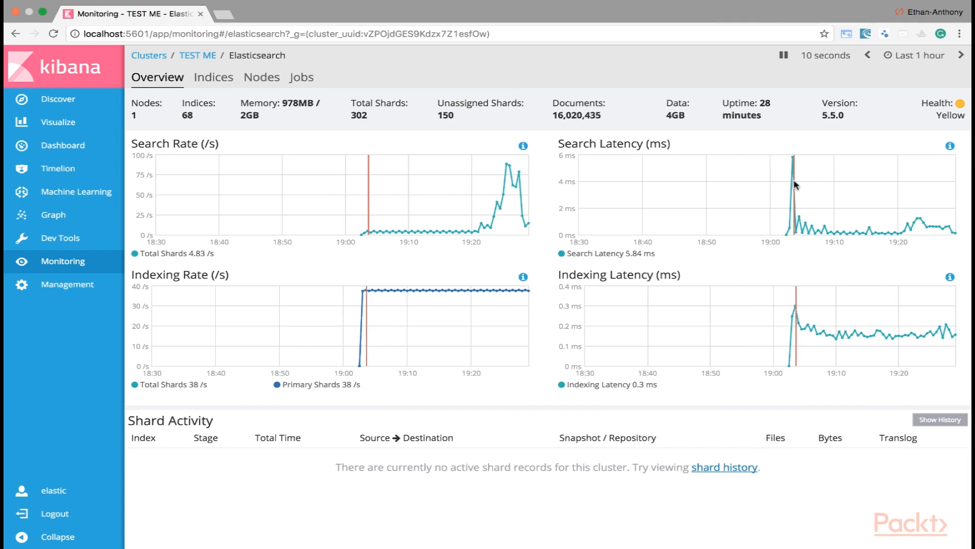
mouse_move(197, 55)
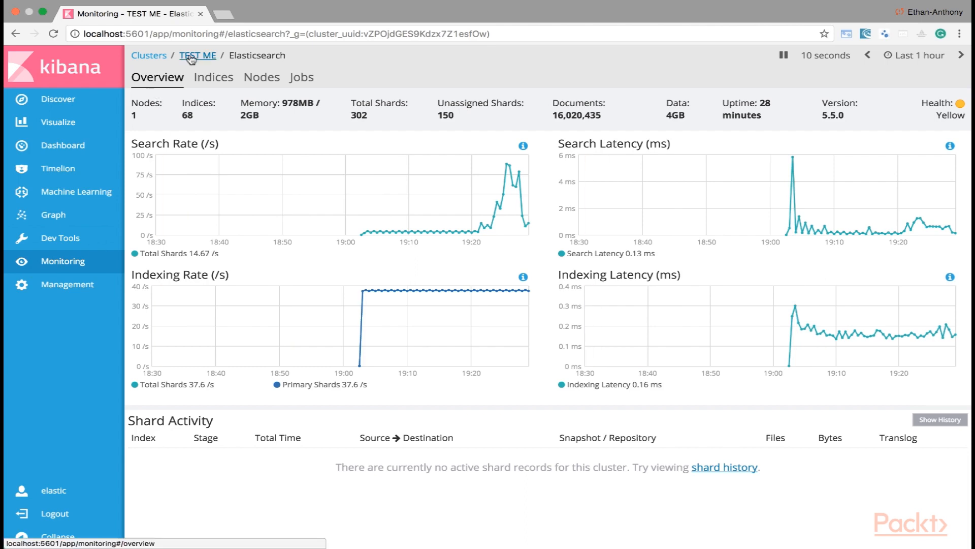
Return to the TEST ME cluster summary via its breadcrumb.
click(197, 55)
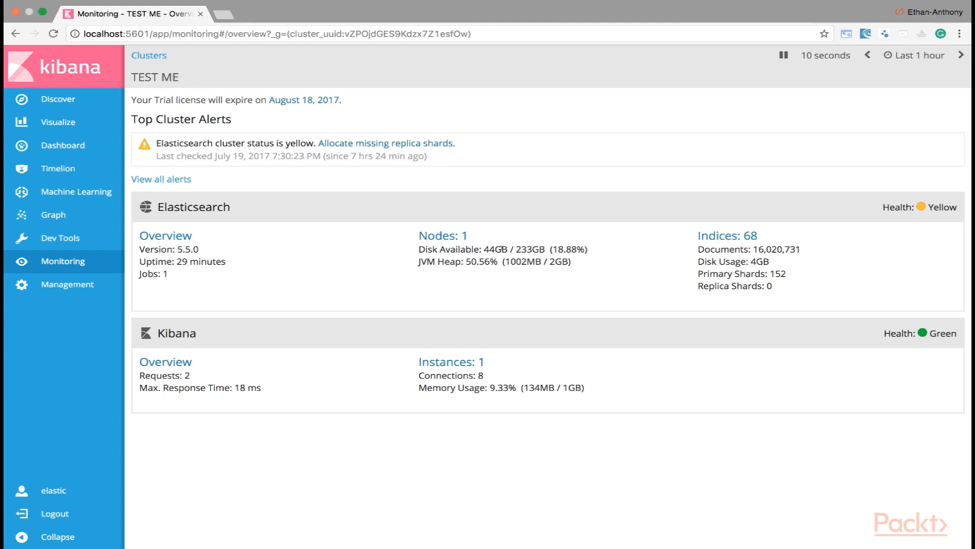
mouse_move(567, 259)
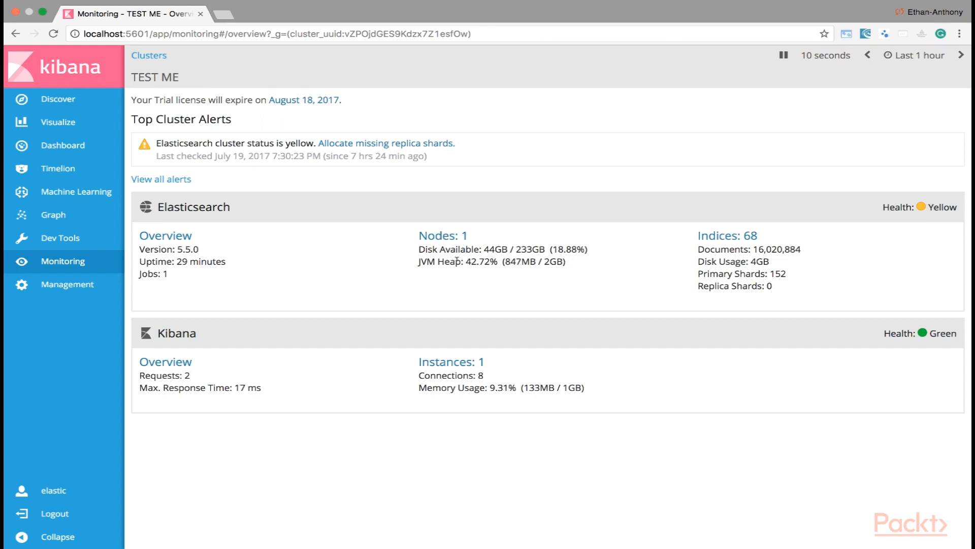
mouse_move(479, 275)
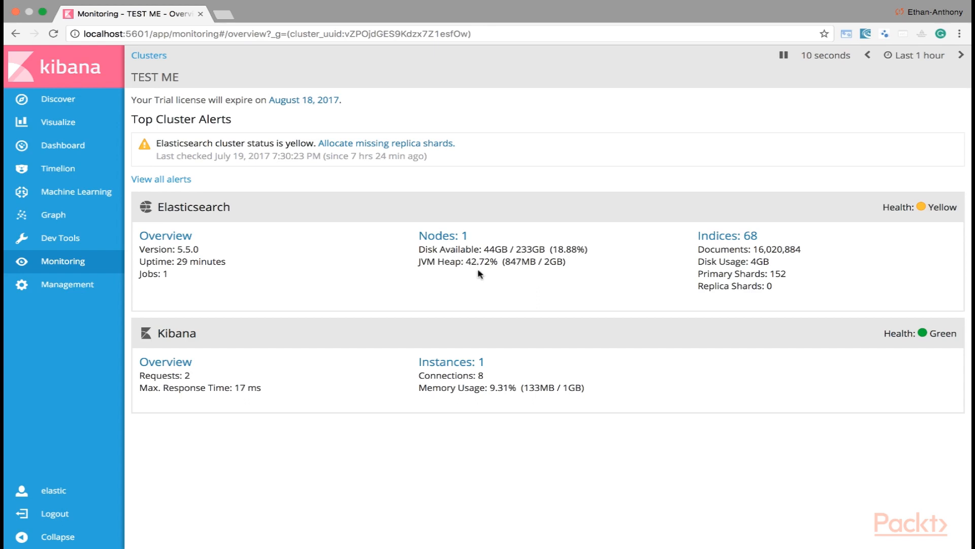
mouse_move(489, 275)
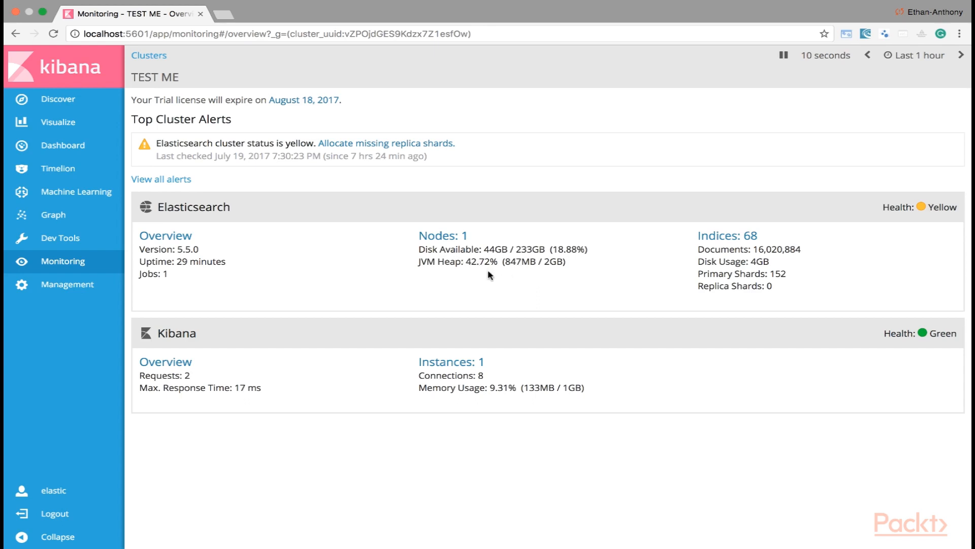
mouse_move(502, 293)
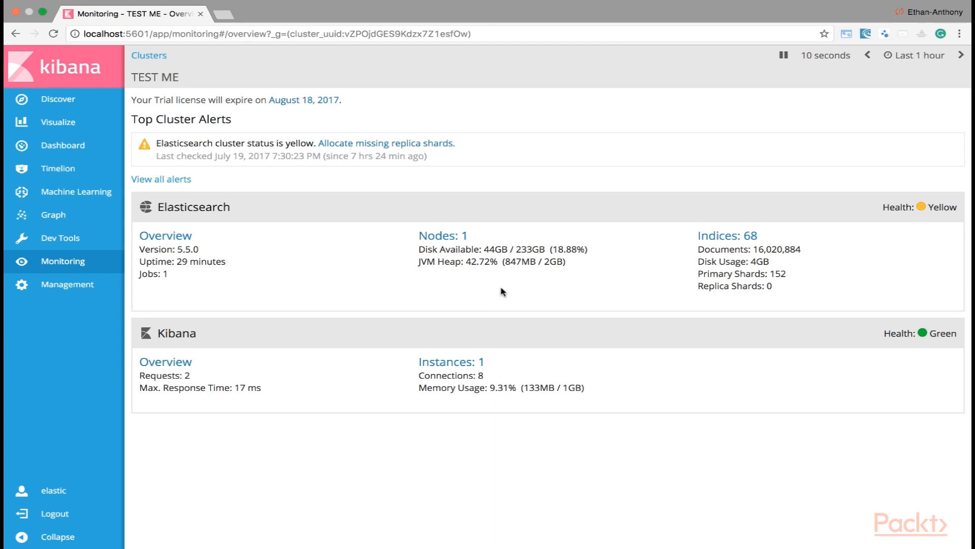
mouse_move(521, 276)
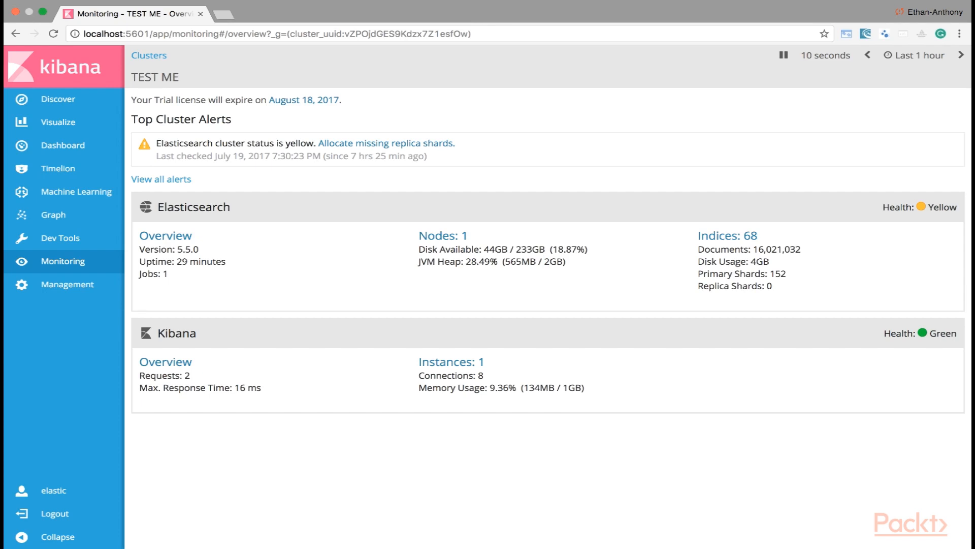
mouse_move(494, 260)
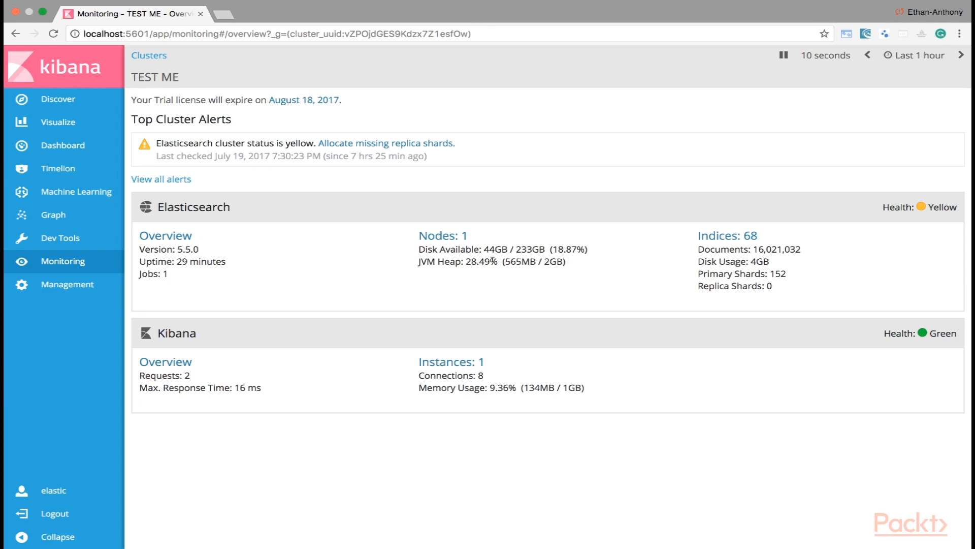
mouse_move(451, 238)
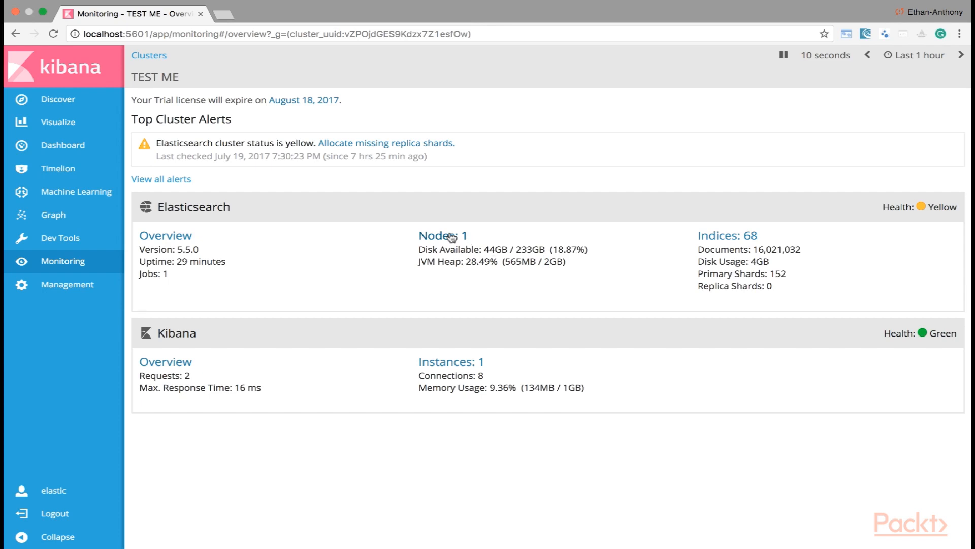
click(443, 235)
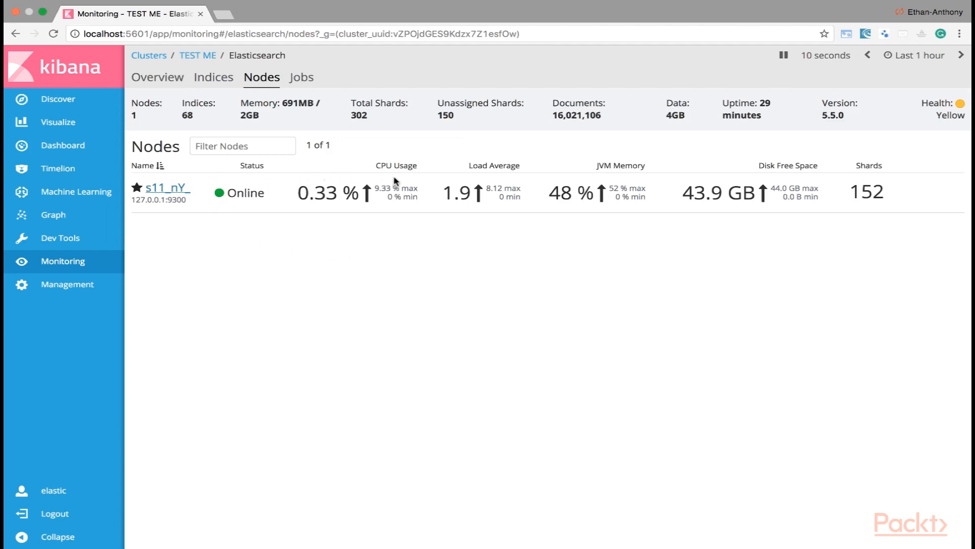
mouse_move(408, 187)
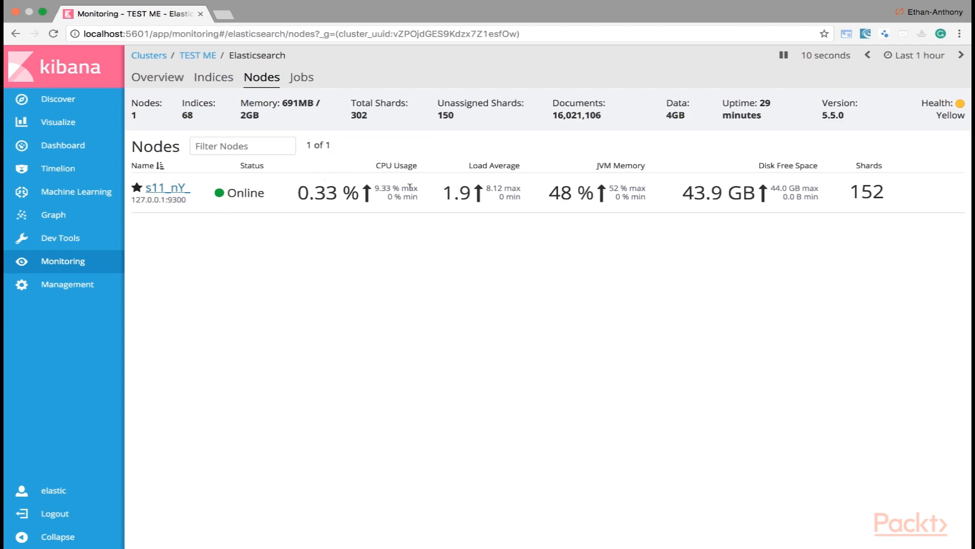
mouse_move(511, 171)
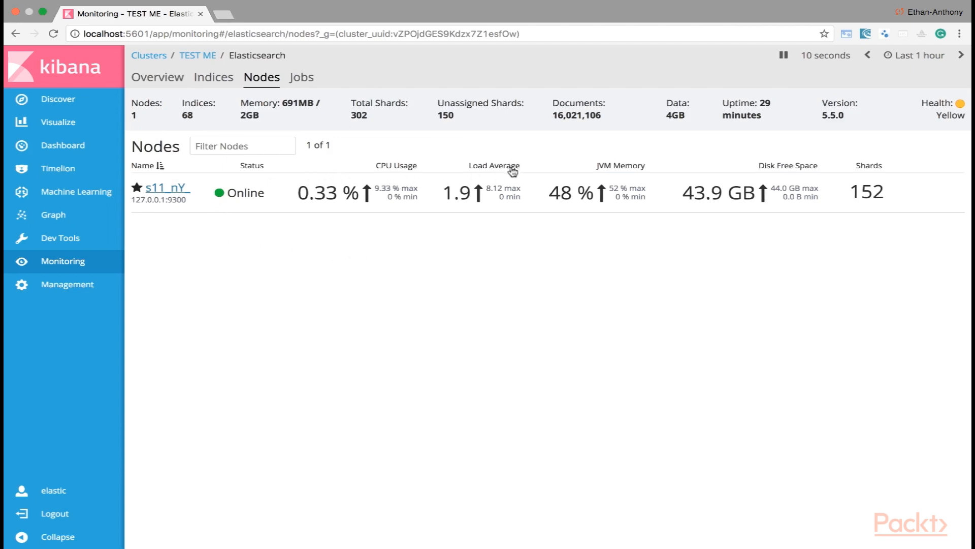
mouse_move(376, 116)
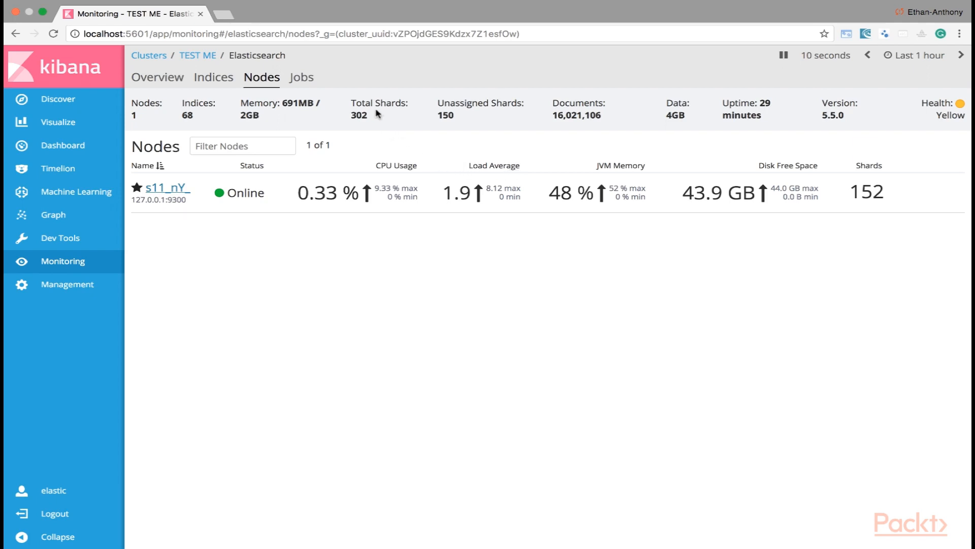
mouse_move(455, 103)
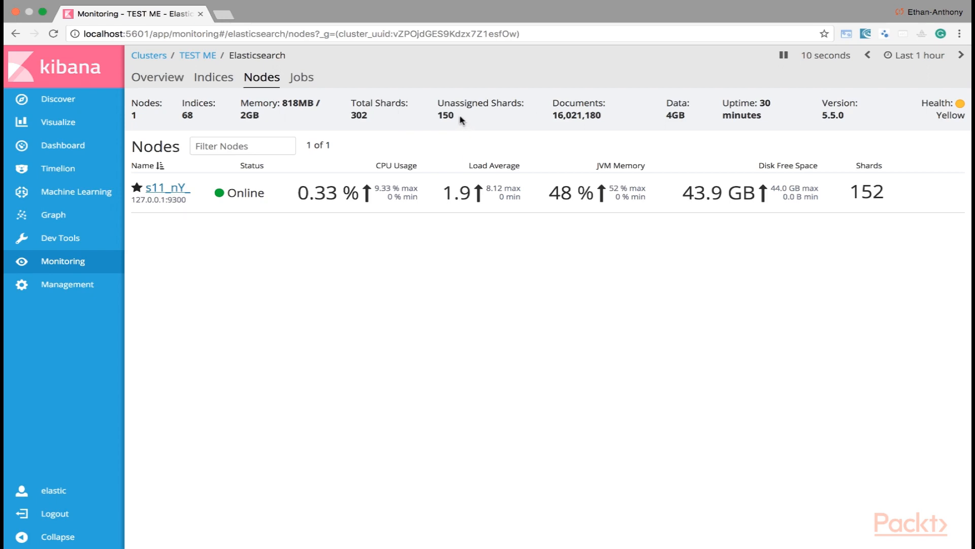
mouse_move(457, 120)
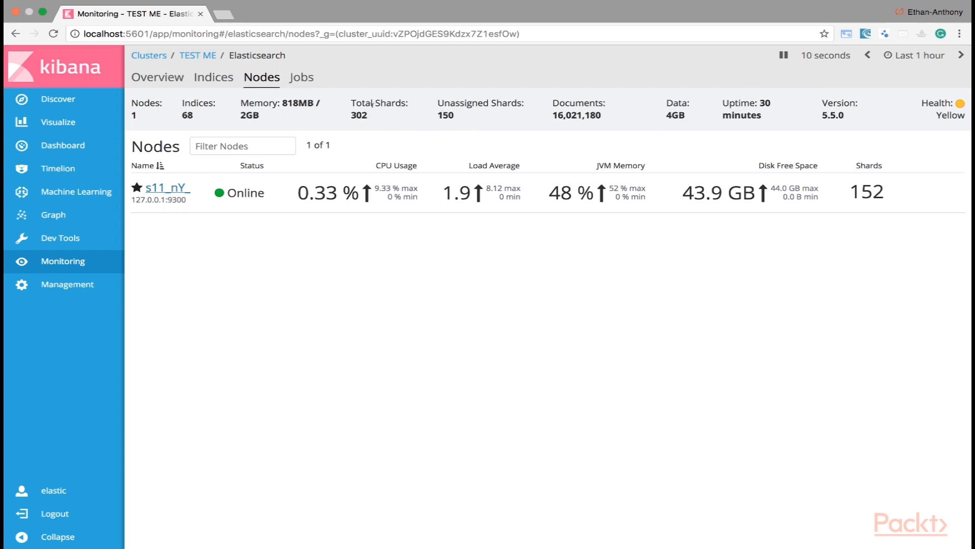
mouse_move(367, 145)
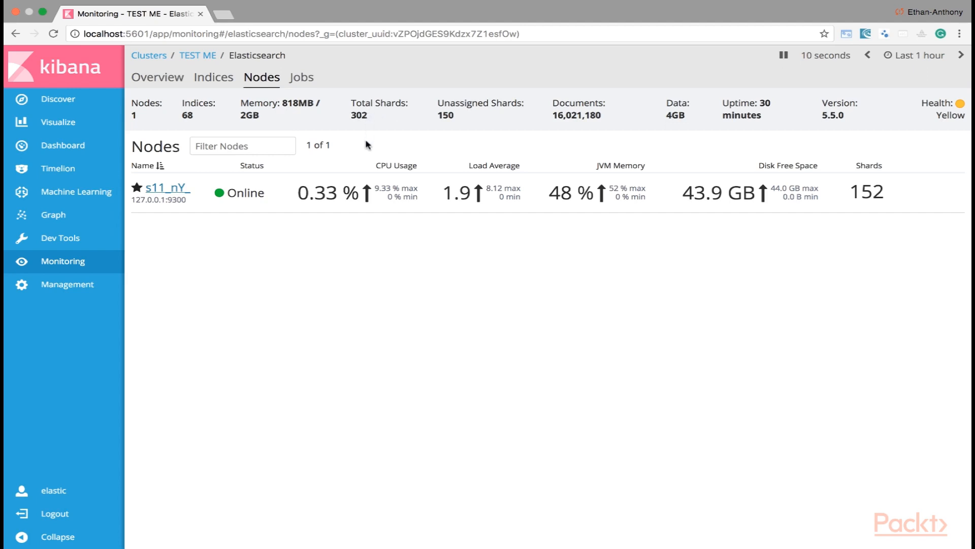
mouse_move(341, 181)
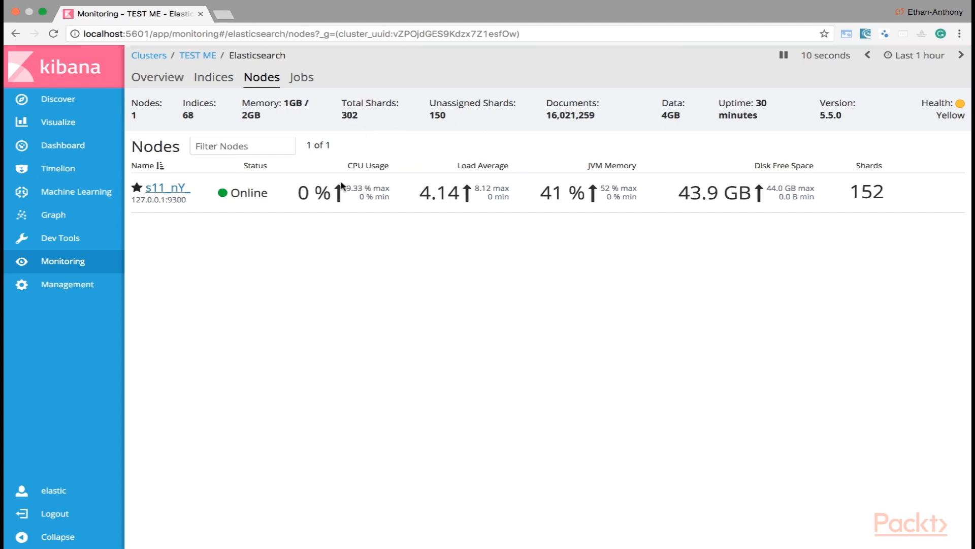
mouse_move(369, 143)
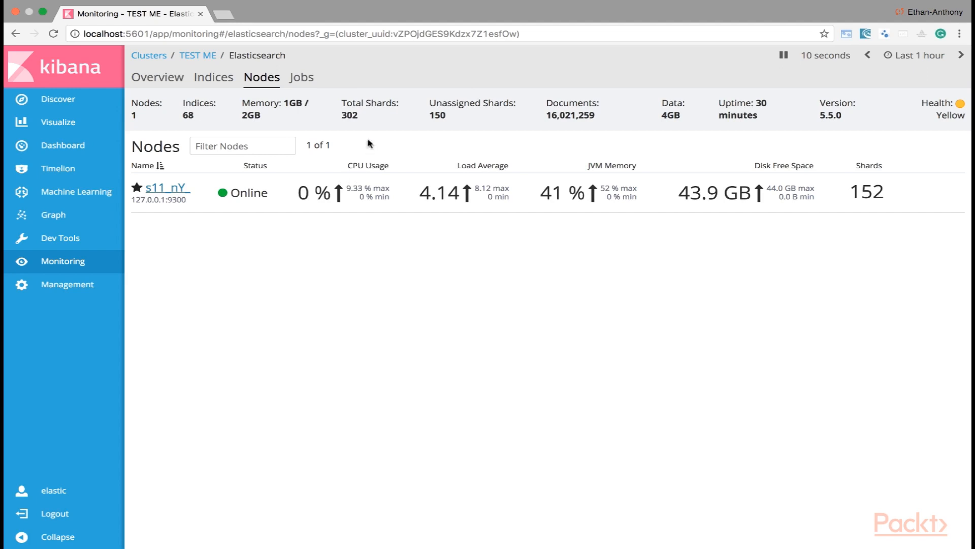
mouse_move(525, 109)
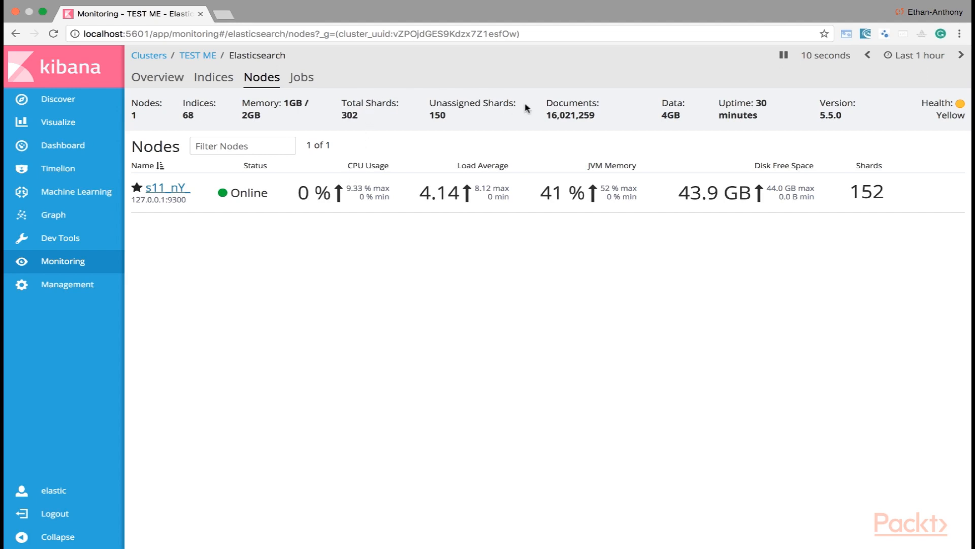
mouse_move(485, 103)
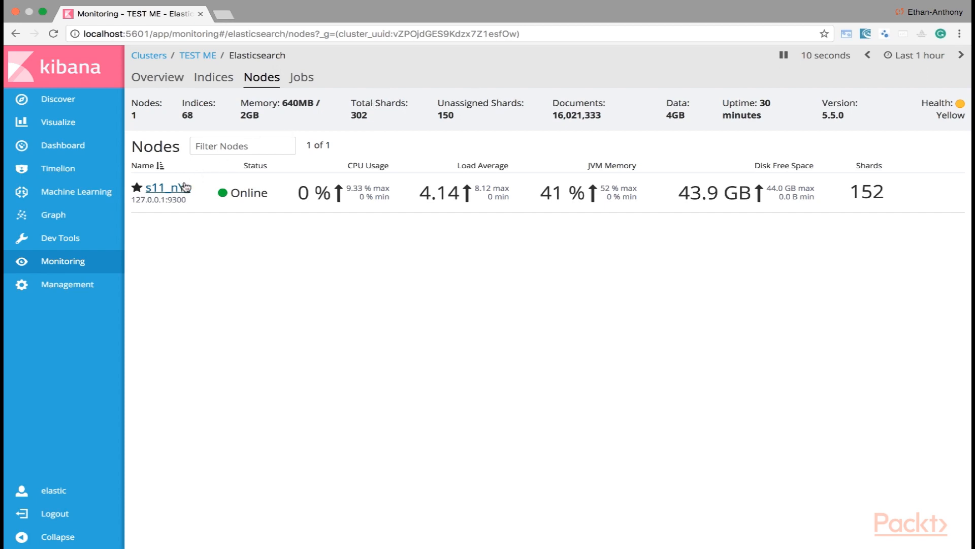
Open the detail page for node s11_nY_ from the Nodes table.
click(165, 187)
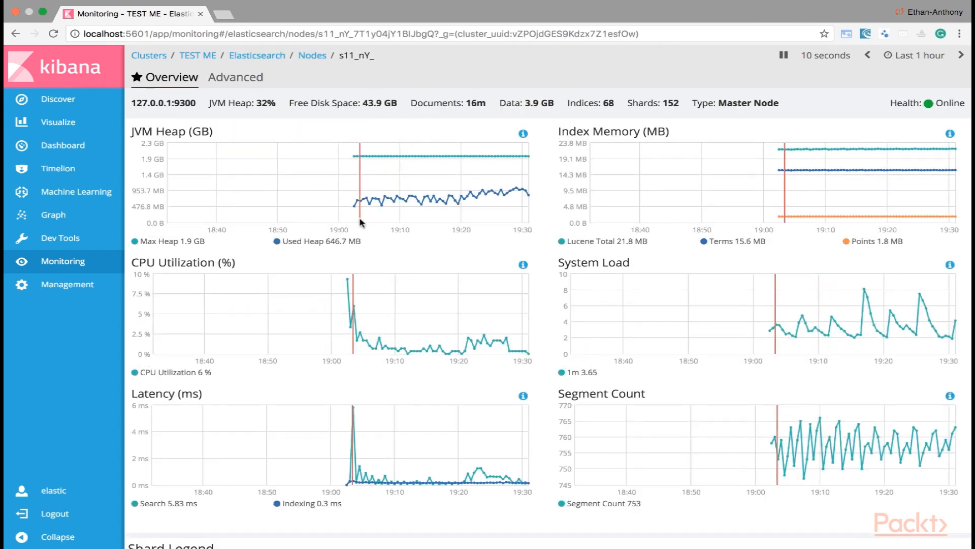
mouse_move(270, 156)
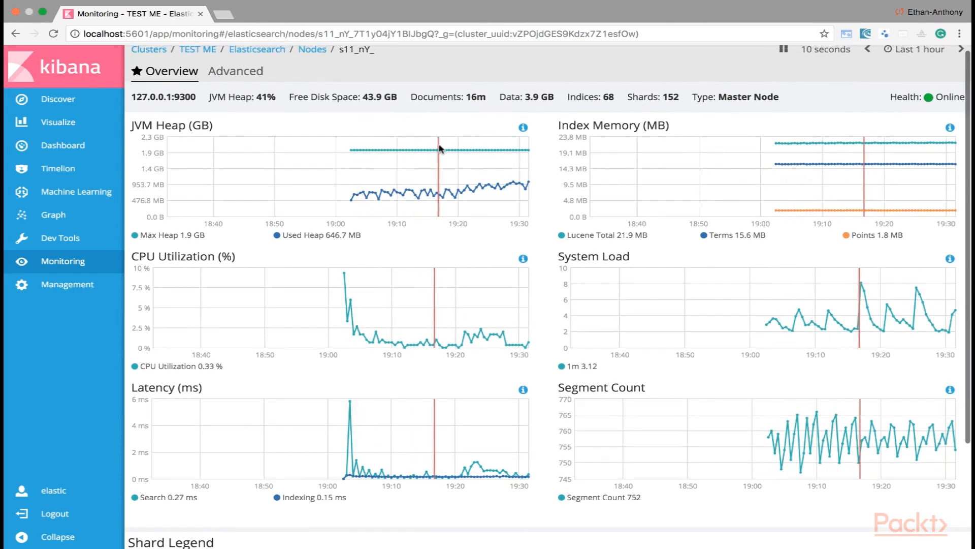
mouse_move(497, 149)
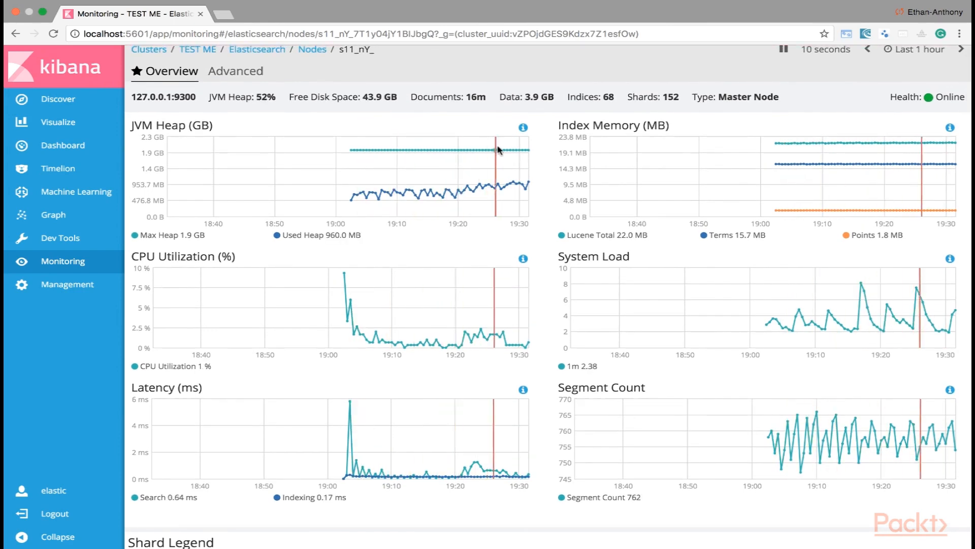
mouse_move(460, 173)
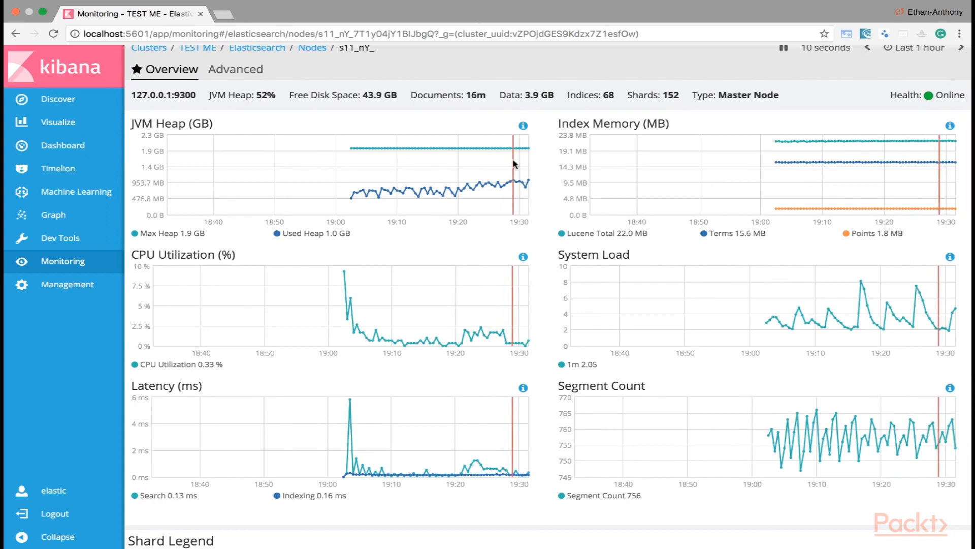
mouse_move(352, 289)
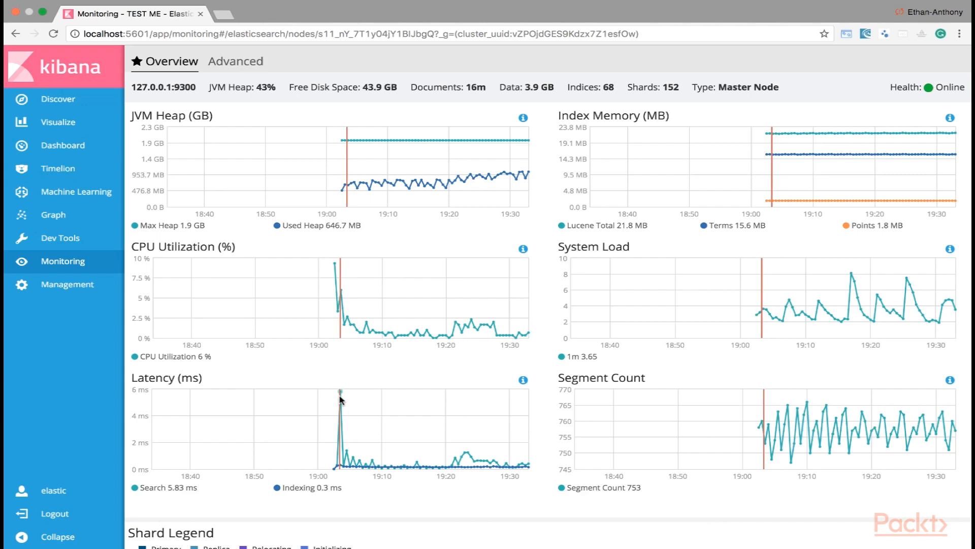
mouse_move(836, 162)
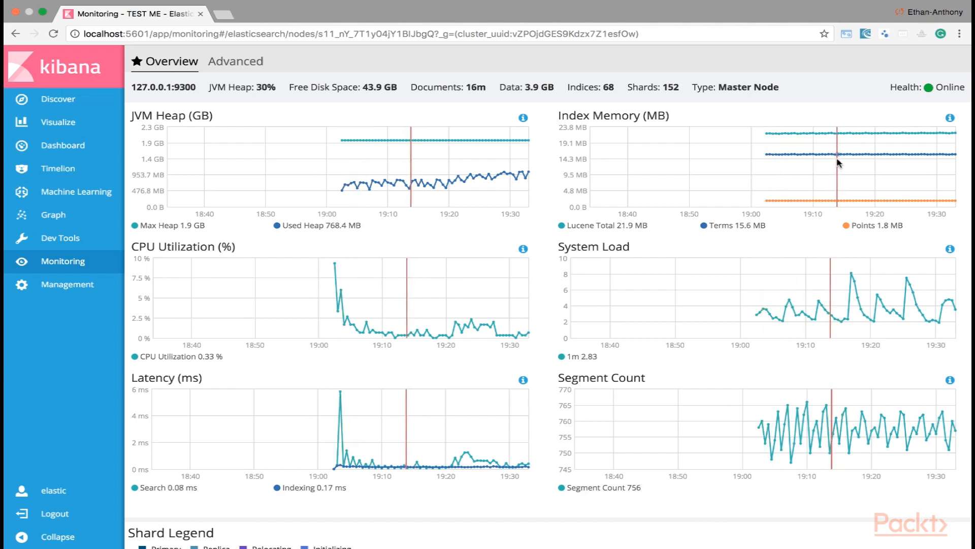
mouse_move(810, 157)
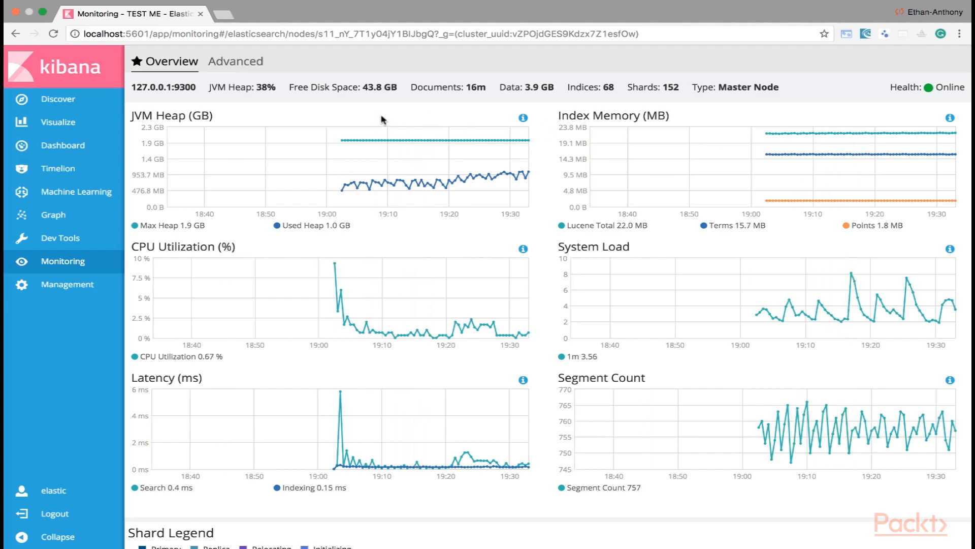
Show the Advanced charts for node s11_nY_ with GC count and GC duration.
click(235, 61)
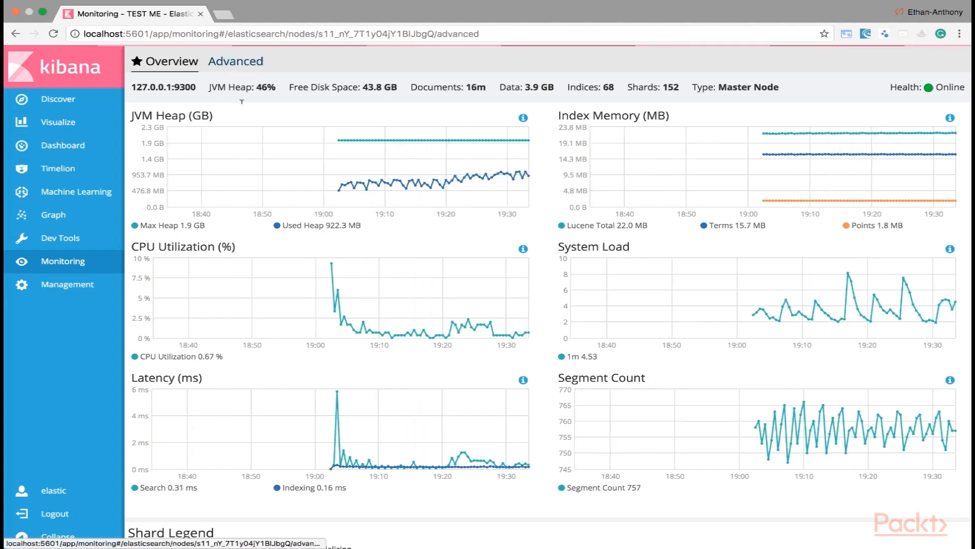
click(234, 61)
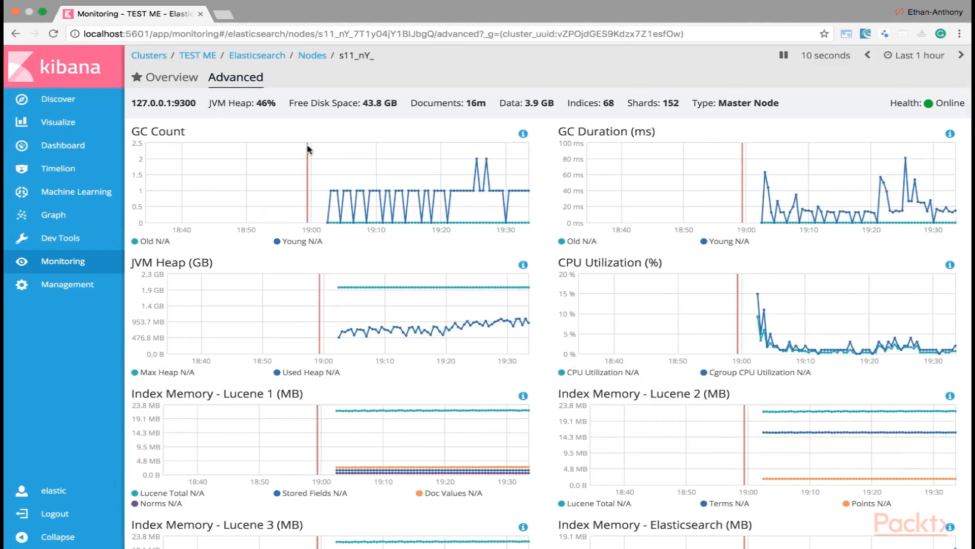
scroll(down, 3)
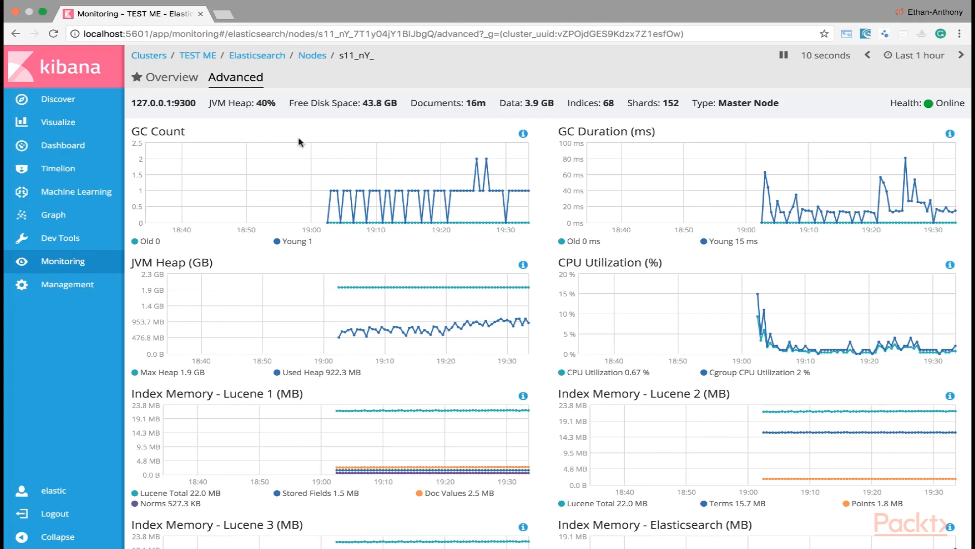
mouse_move(301, 142)
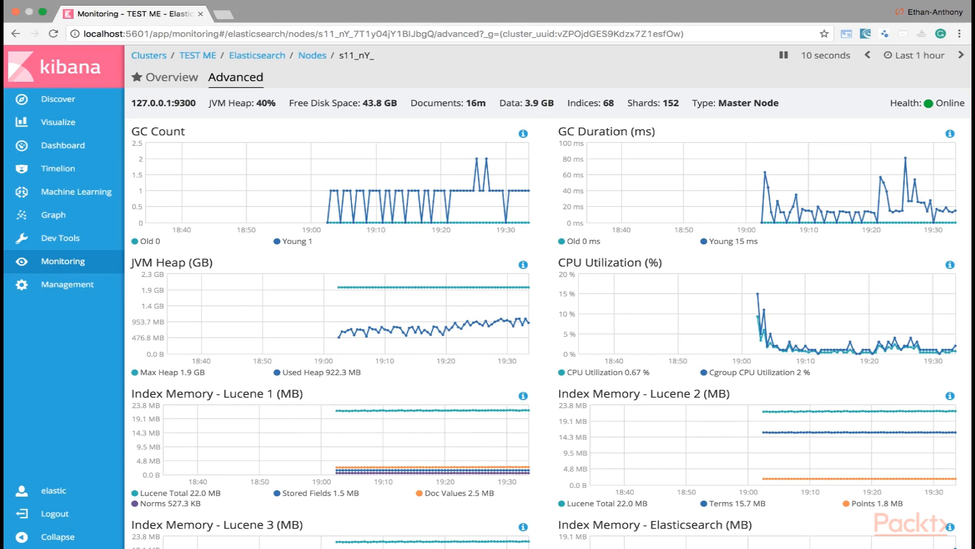
Return to the cluster overview and open the Indices: 68 list for TEST ME.
click(148, 55)
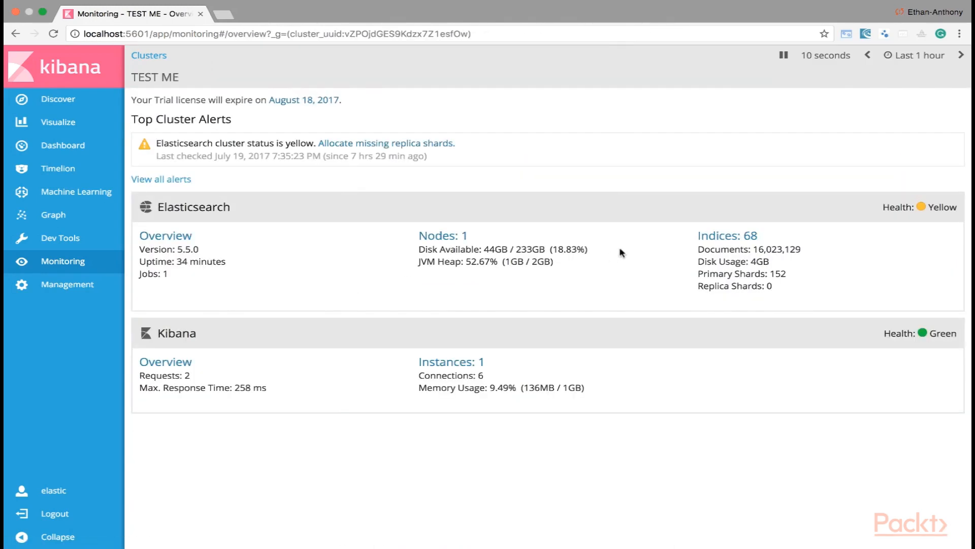
click(727, 235)
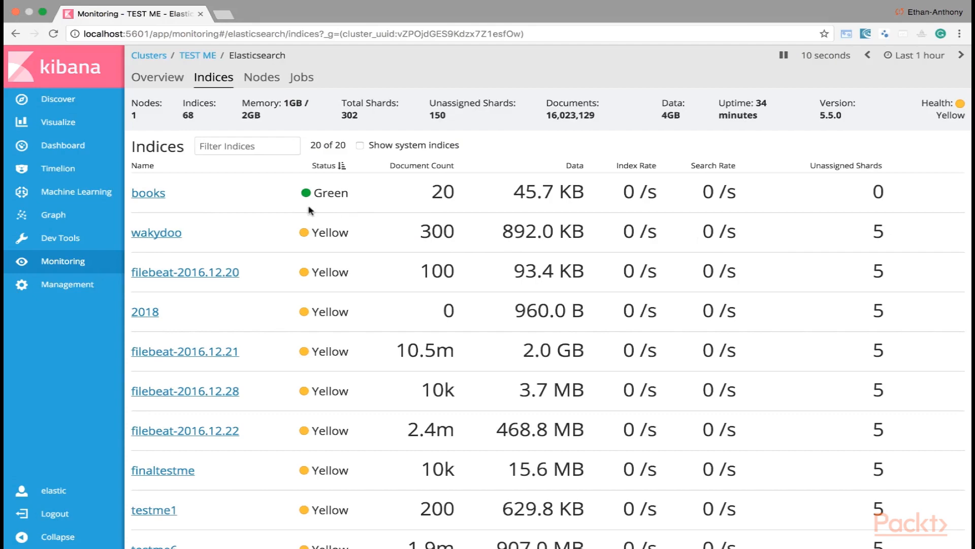
scroll(down, 3)
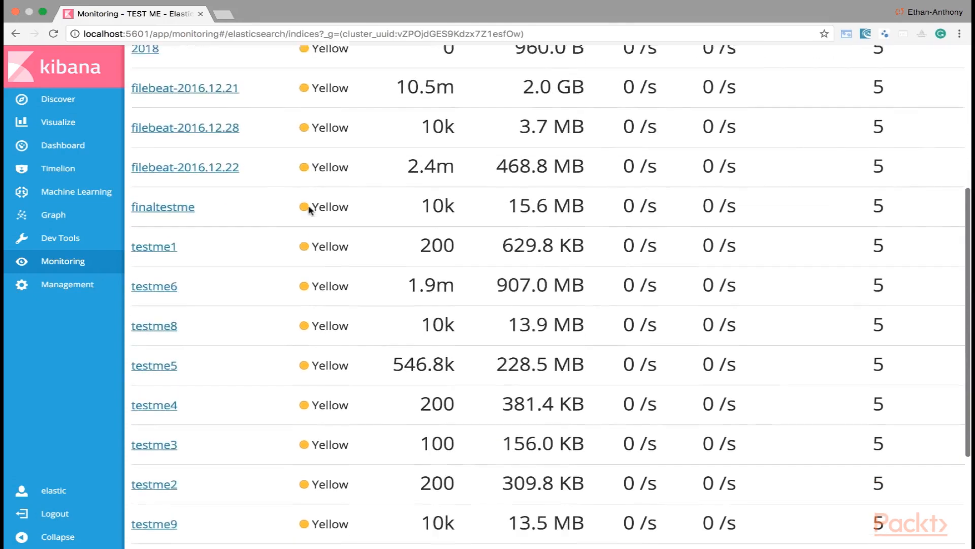
scroll(up, 3)
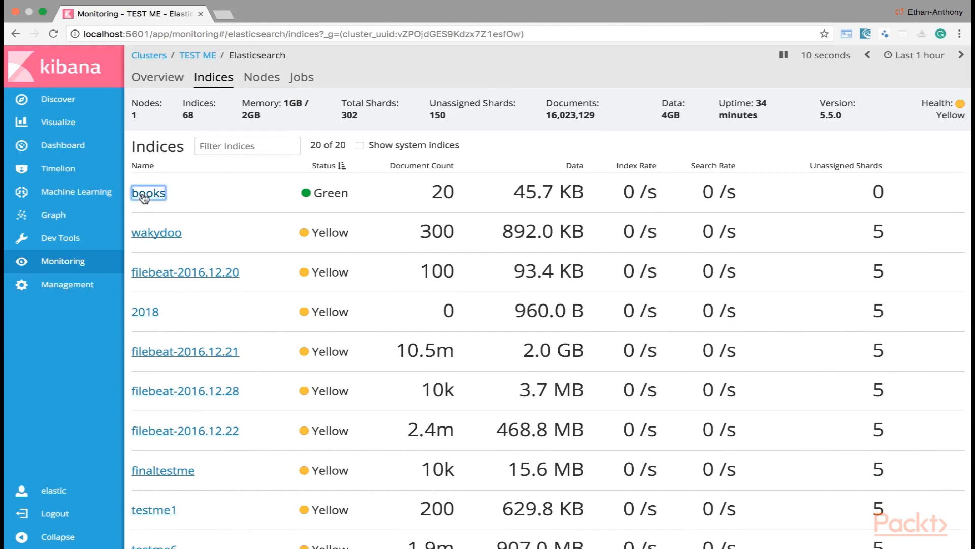
Open the books index detail page with its memory, size and rate charts.
click(148, 192)
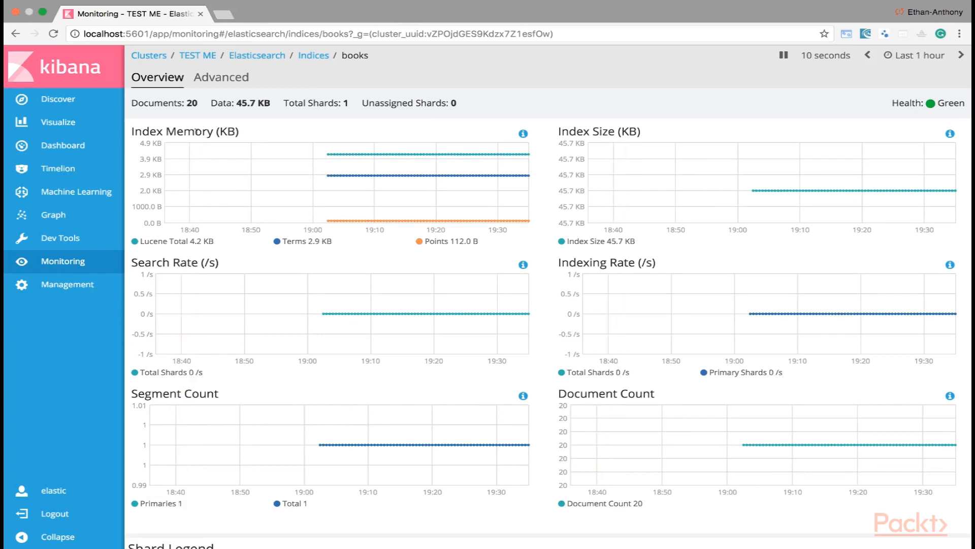
mouse_move(266, 136)
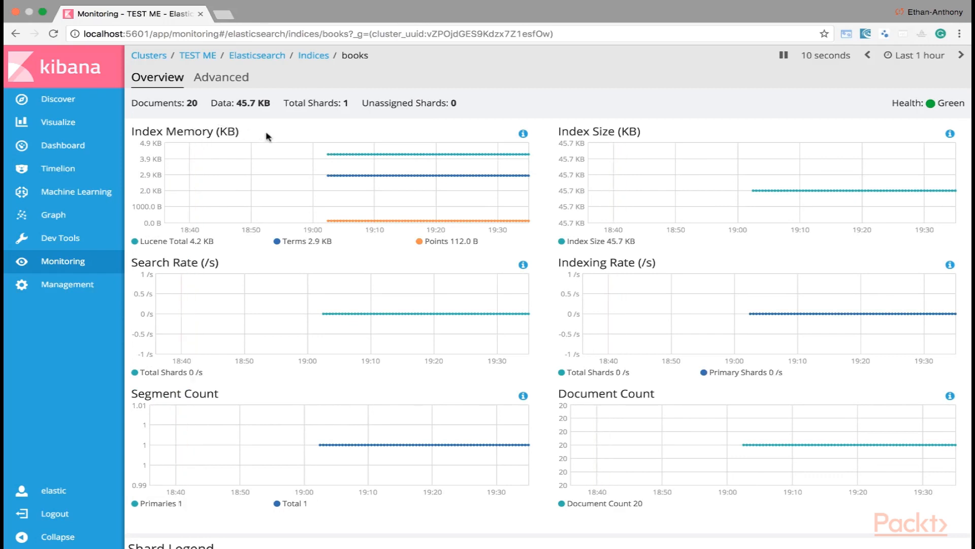
mouse_move(306, 139)
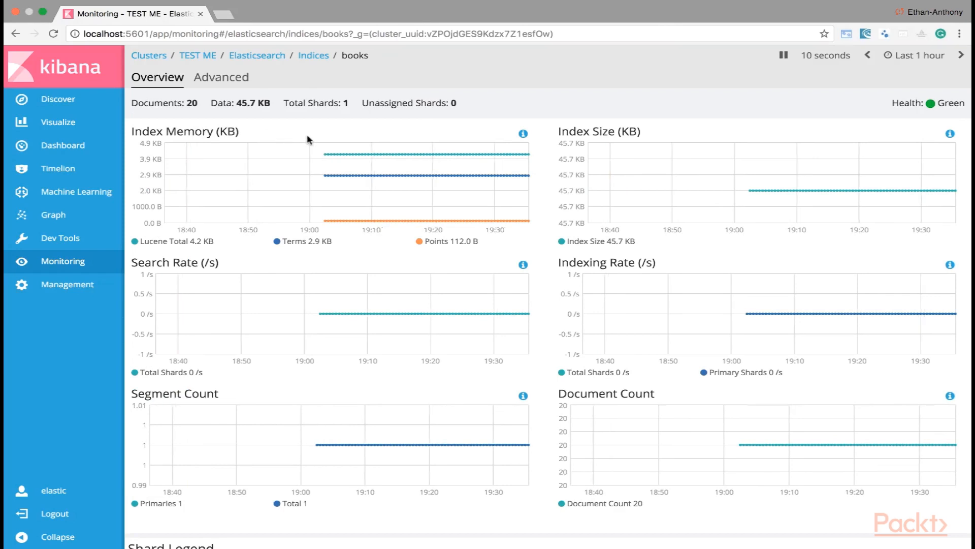
mouse_move(644, 129)
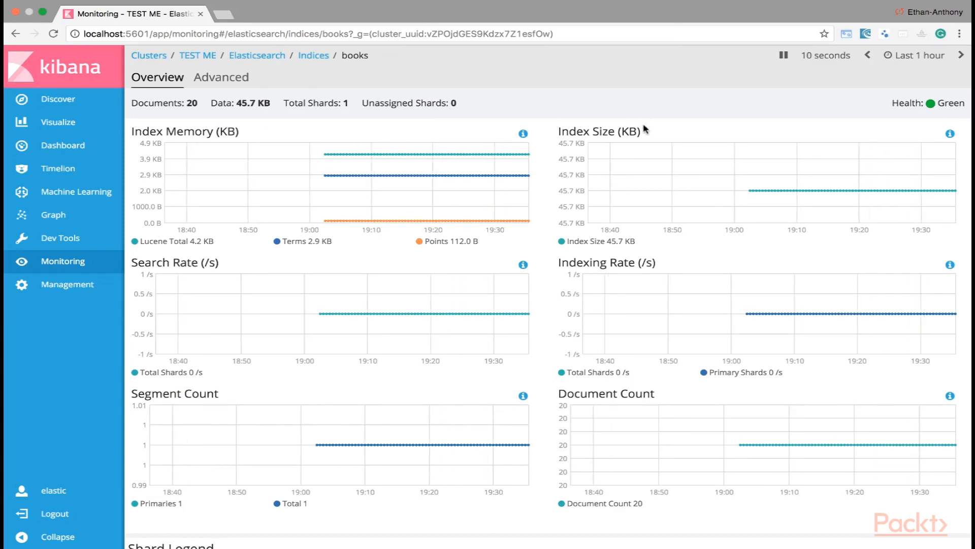
mouse_move(617, 244)
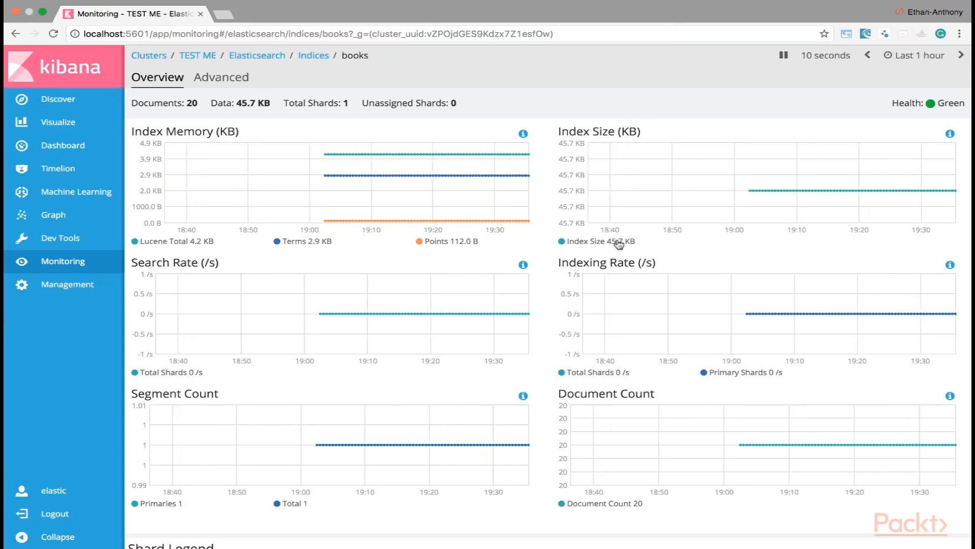
mouse_move(367, 280)
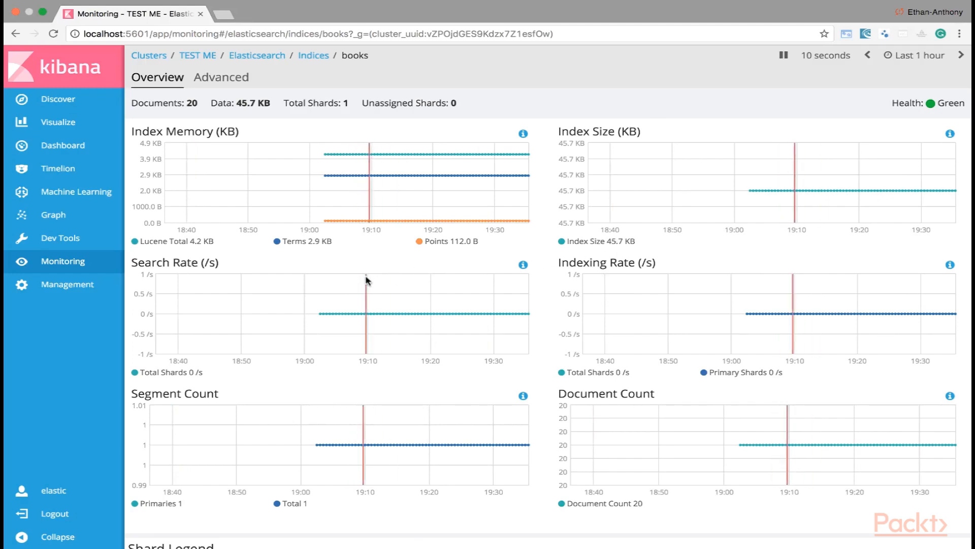